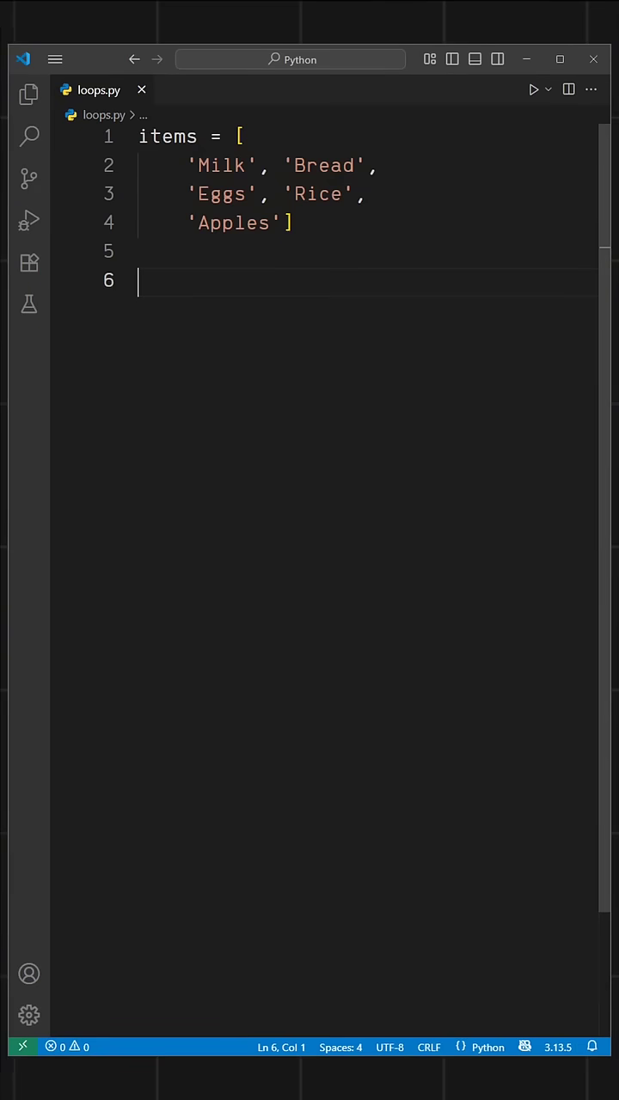
Add a for loop printing "Buying" with each grocery item, and run loops.py
{"action": "type", "text": "for item in items:"}
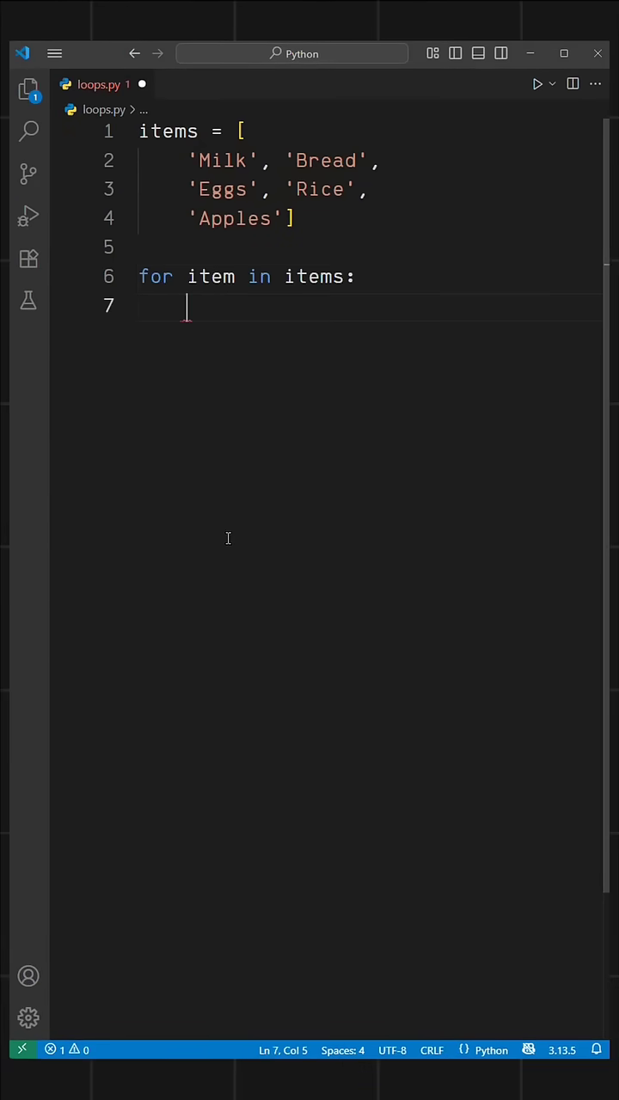
{"action": "type", "text": "print(\"Buying\", item)"}
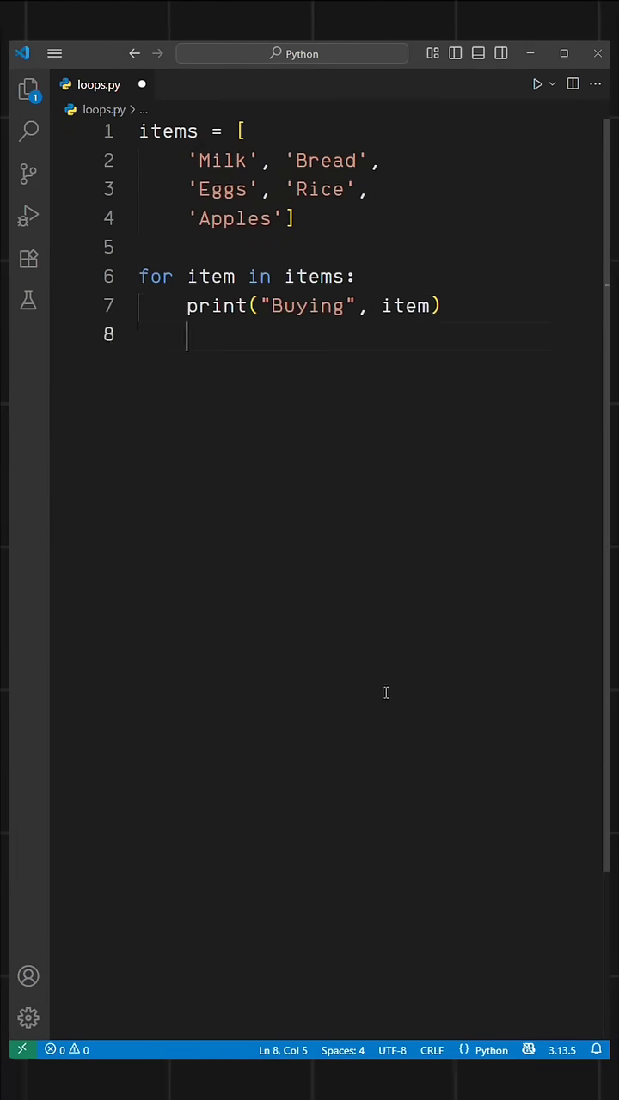
{"action": "left_click", "coordinate": [537, 84]}
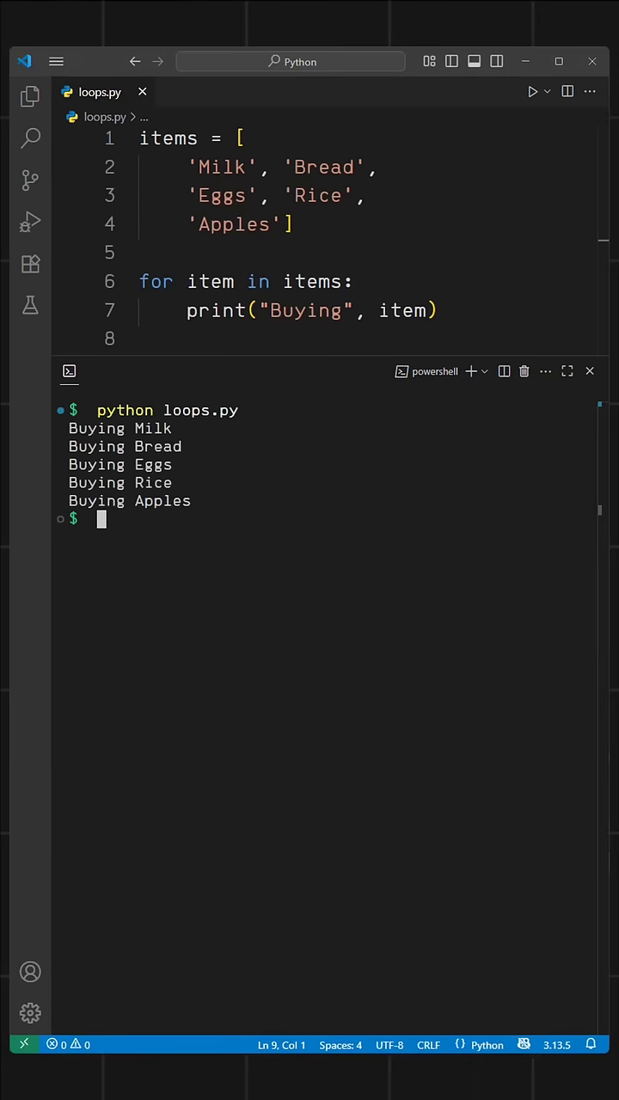
{"action": "left_click", "coordinate": [589, 370]}
{"action": "type", "text": "co"}
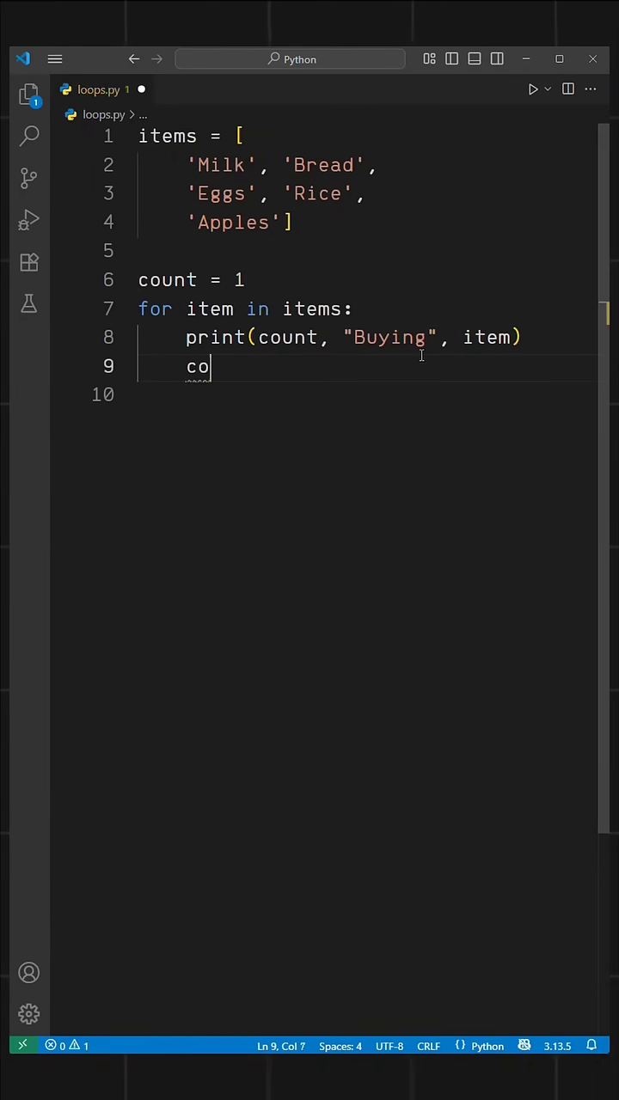
Increment count with count += 1 inside the grocery loop
{"action": "type", "text": "unt +="}
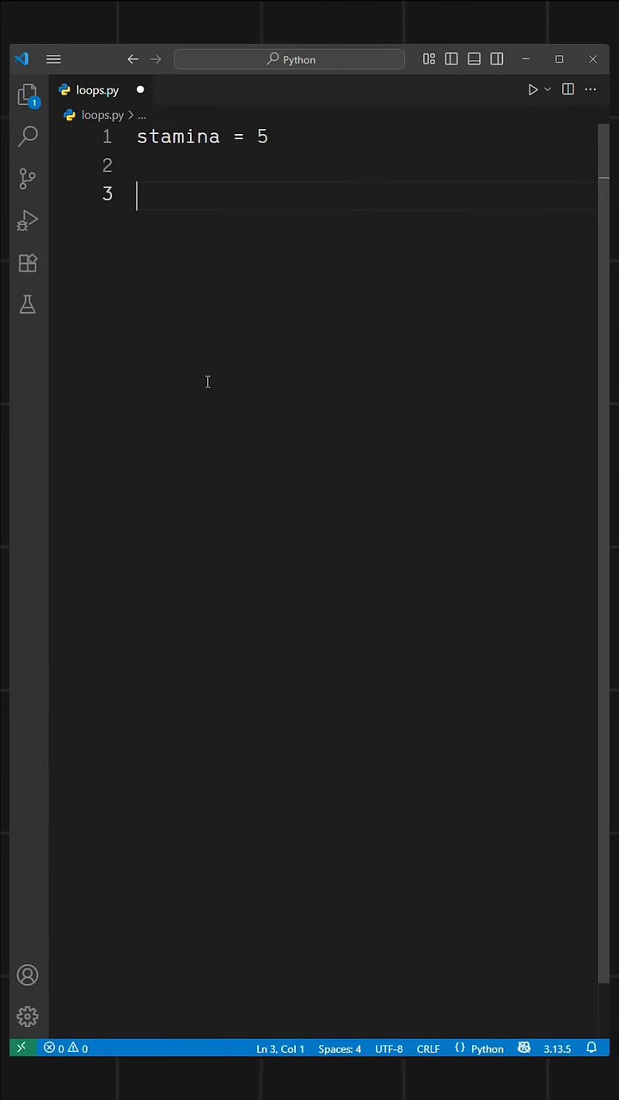
Write a while stamina > 0 loop that decrements stamina by 1, and save
{"action": "type", "text": "while stamina >"}
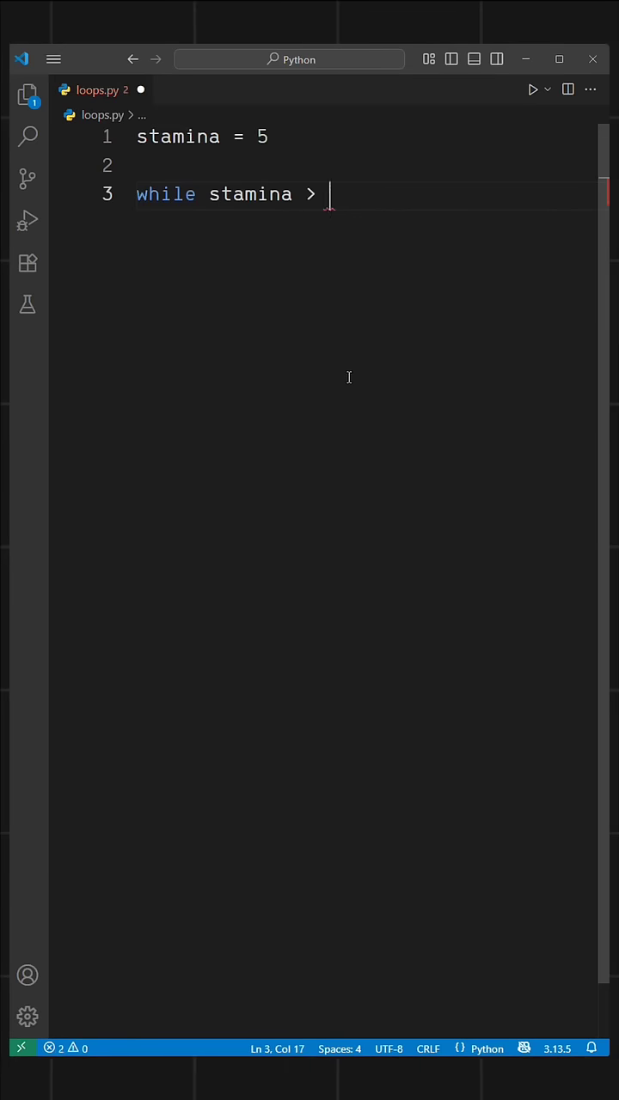
{"action": "type", "text": "0:"}
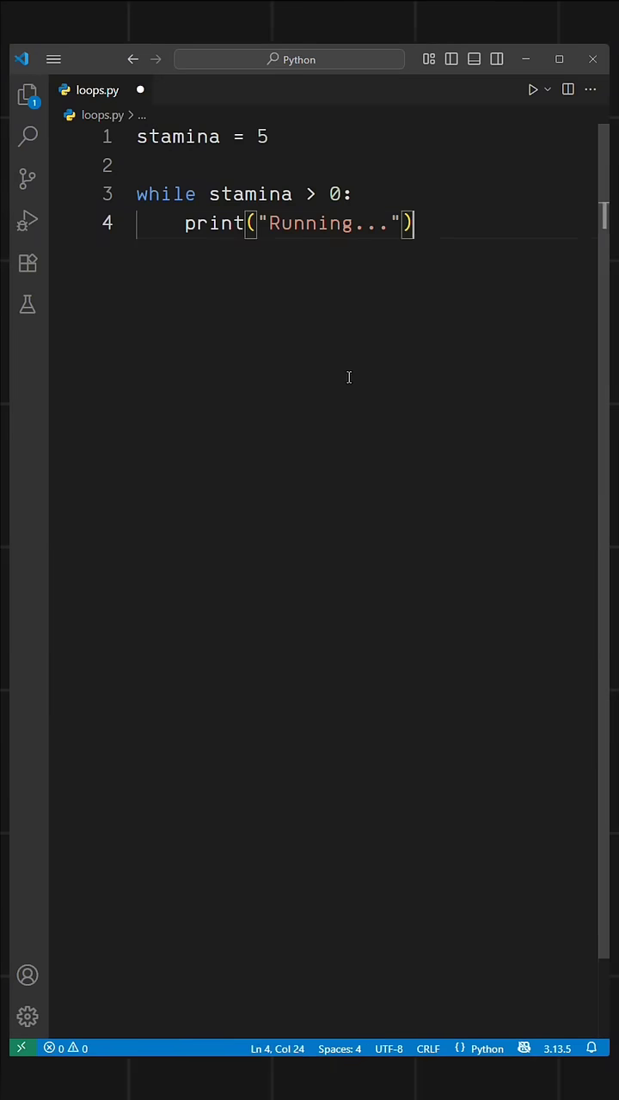
{"action": "type", "text": "stamina -= 1"}
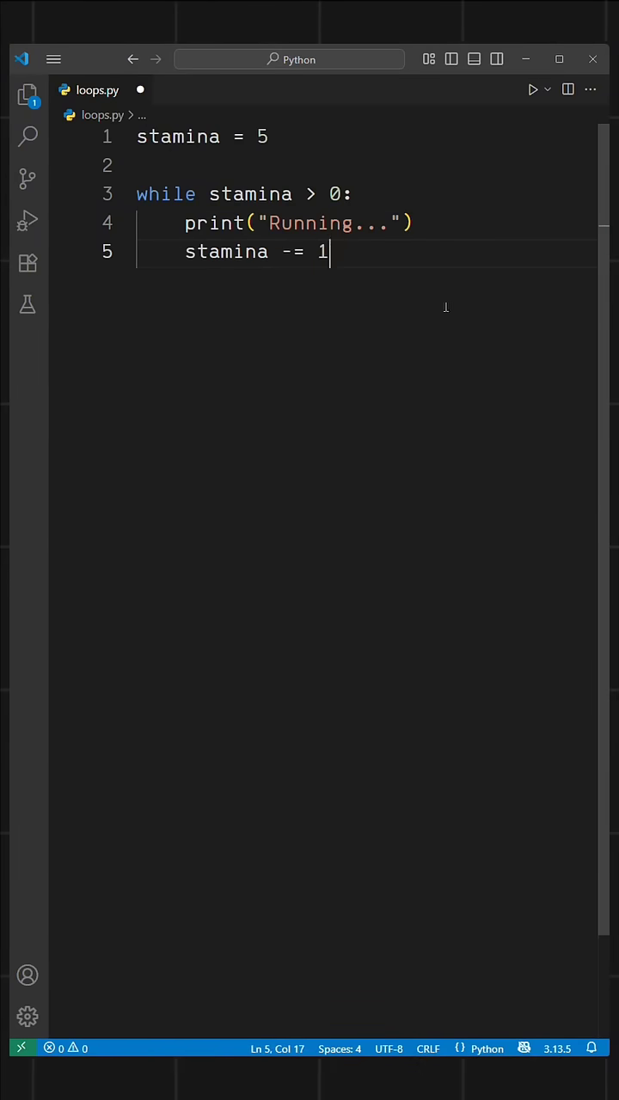
{"action": "key", "text": "Enter"}
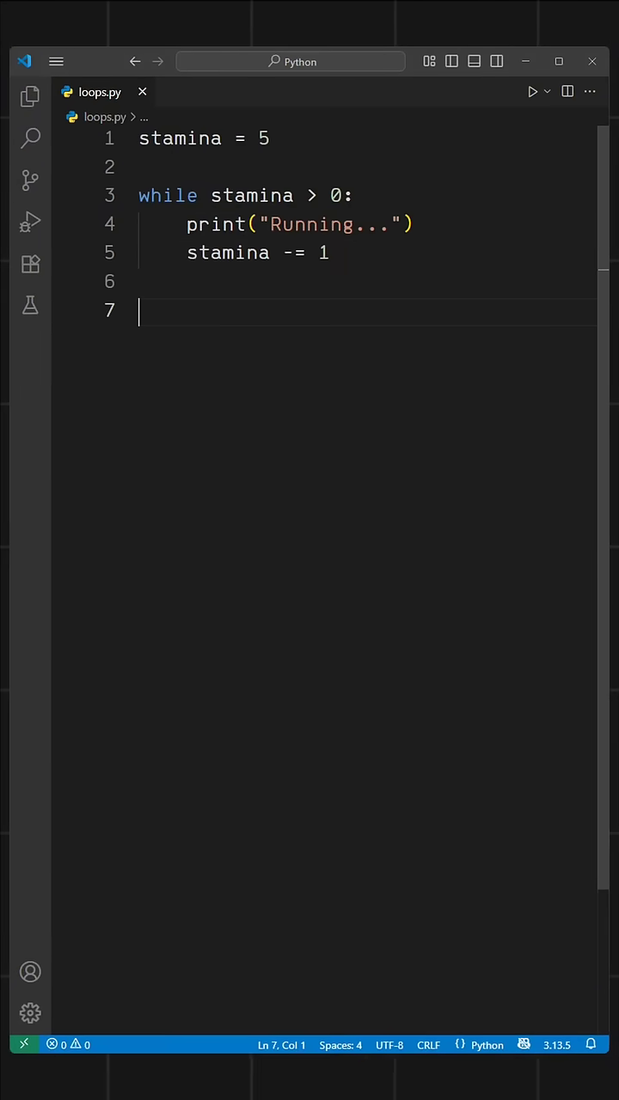